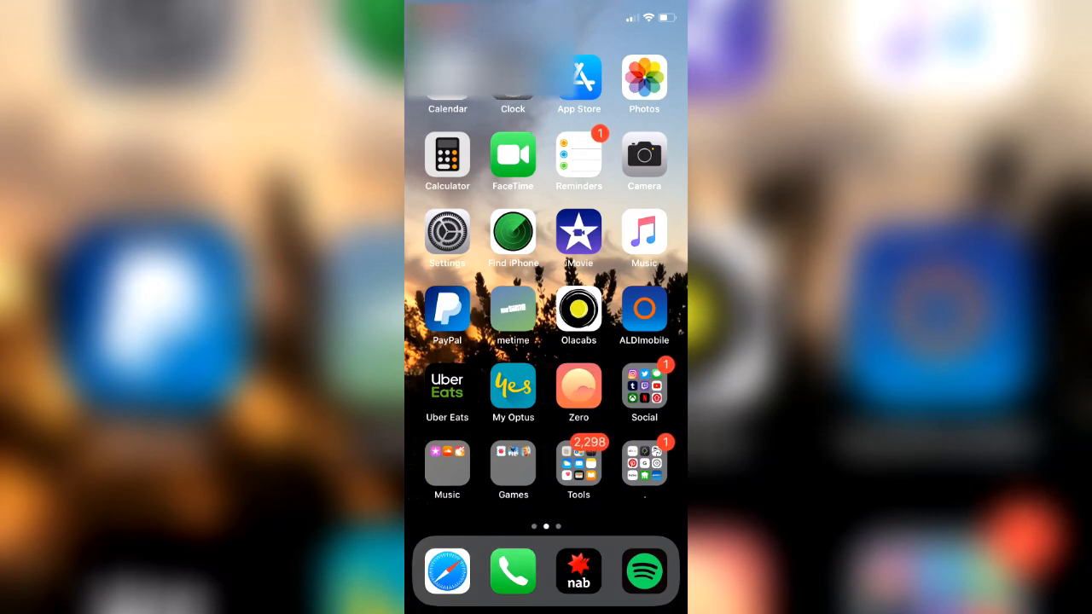
# Reach the Notifications page listing each app's notification style.
pyautogui.click(447, 232)
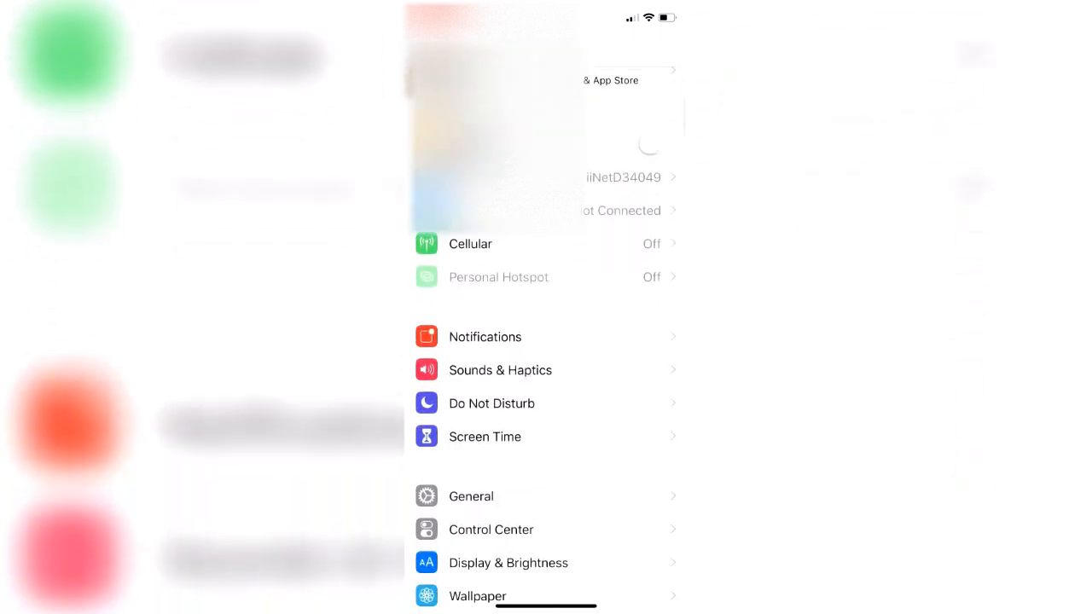
pyautogui.click(485, 336)
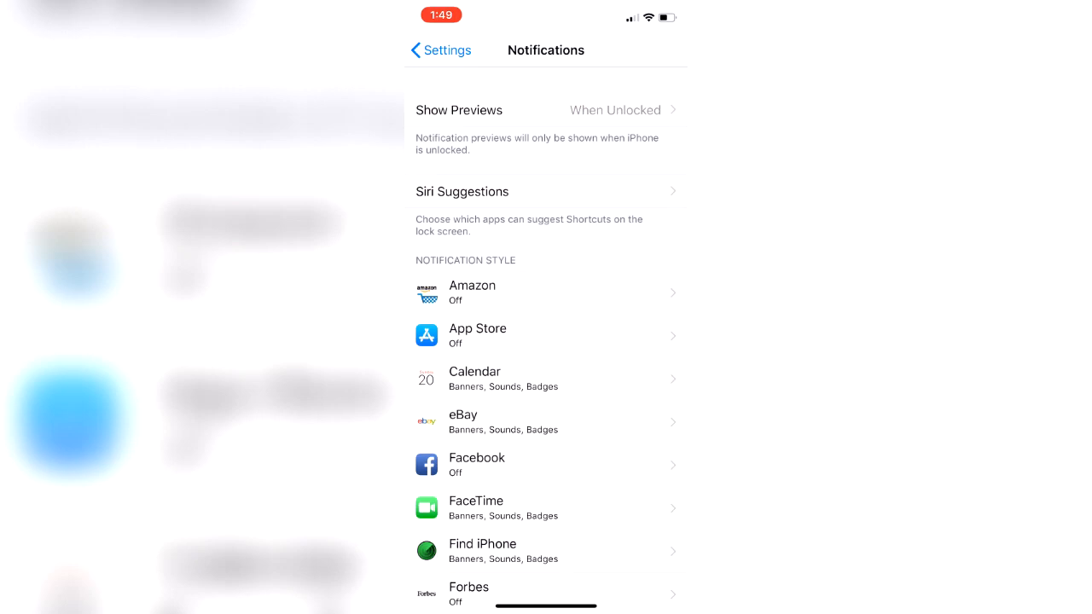
pyautogui.click(546, 109)
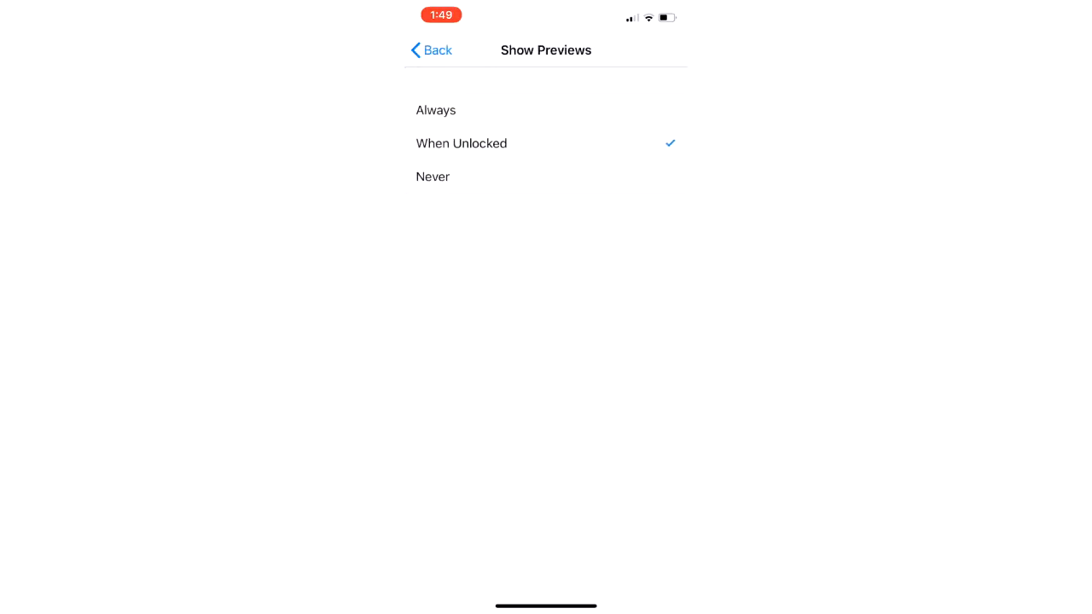
pyautogui.click(437, 109)
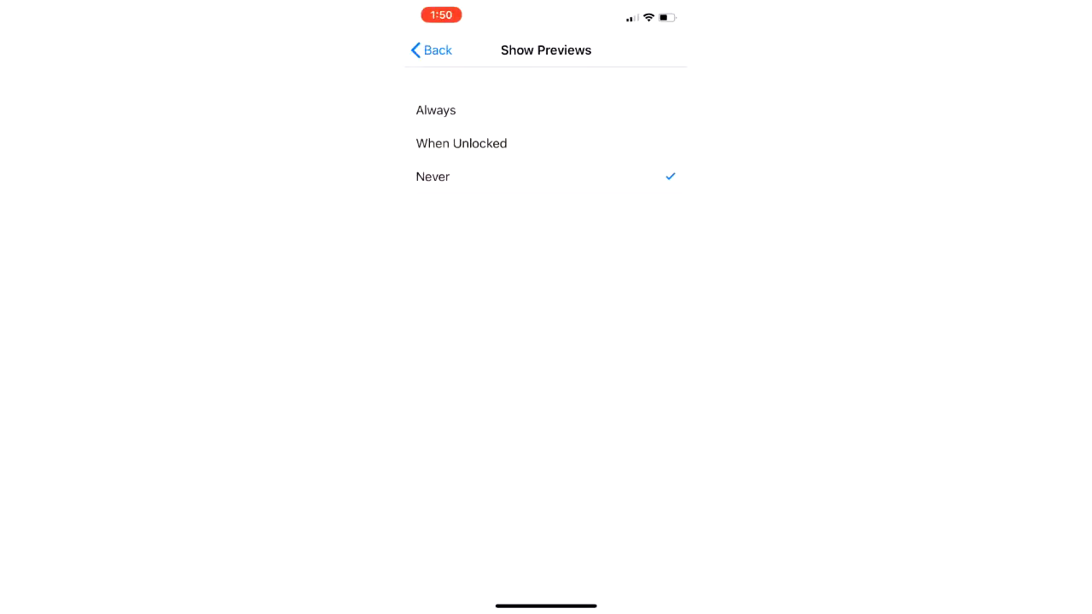
pyautogui.click(460, 144)
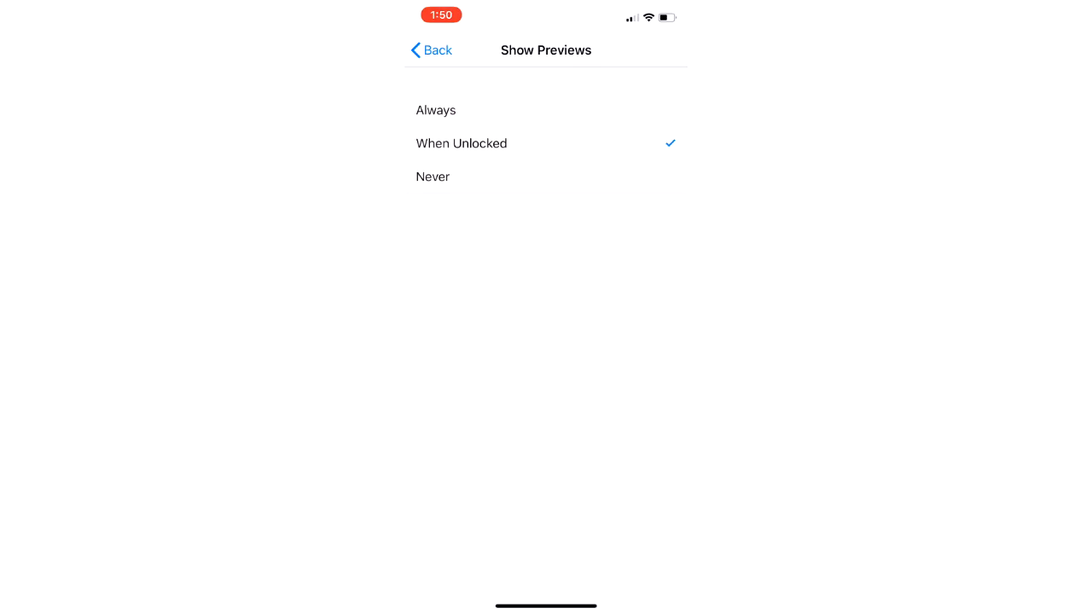
pyautogui.click(429, 52)
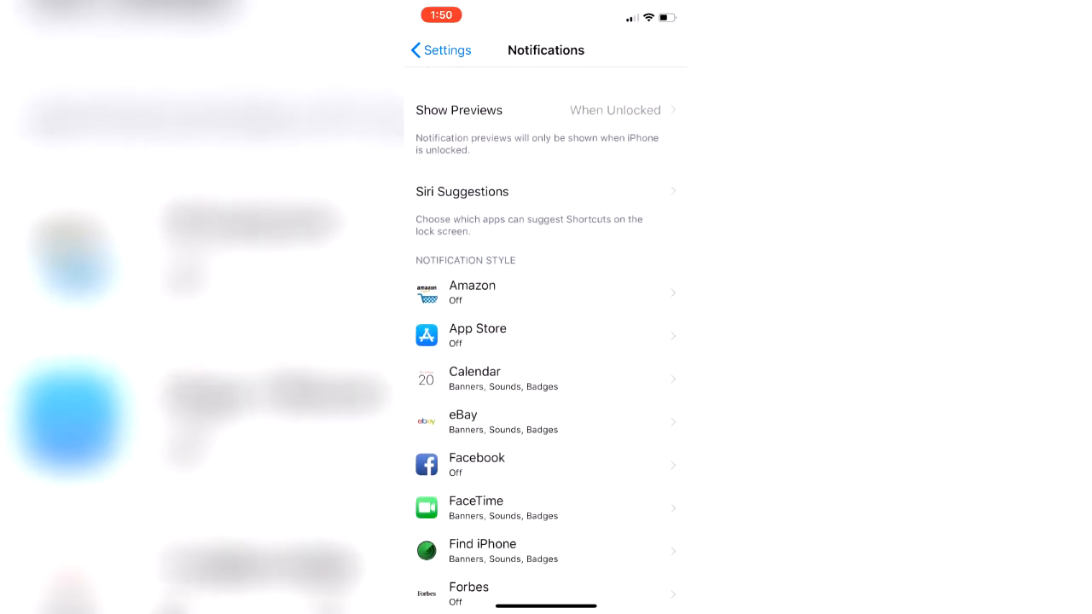
# Toggle Messages notifications off and back on, then set its Show Previews to Never.
pyautogui.scroll(-3)
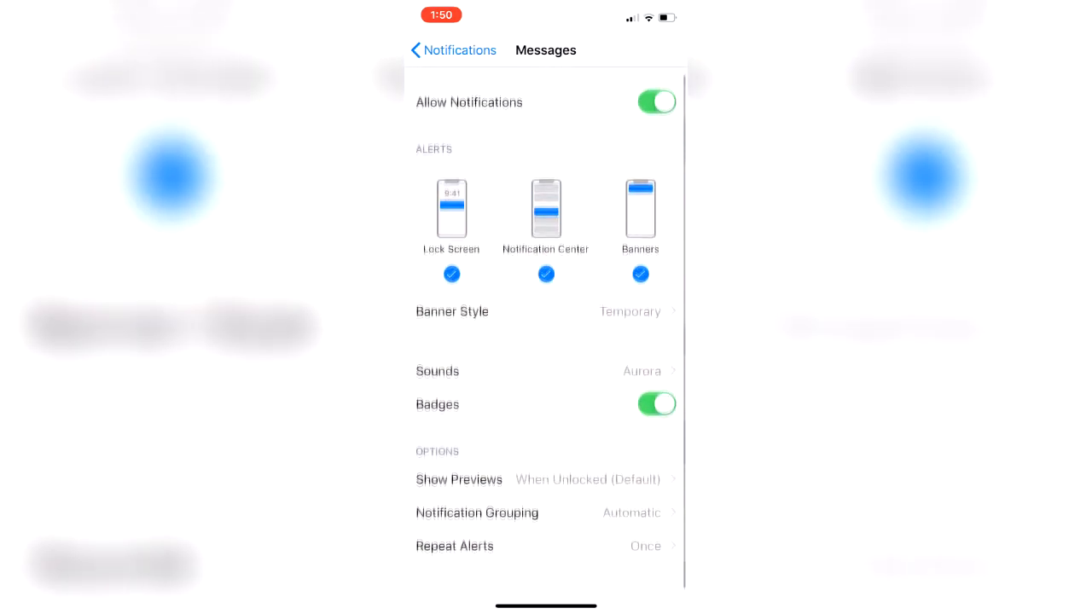
pyautogui.click(657, 102)
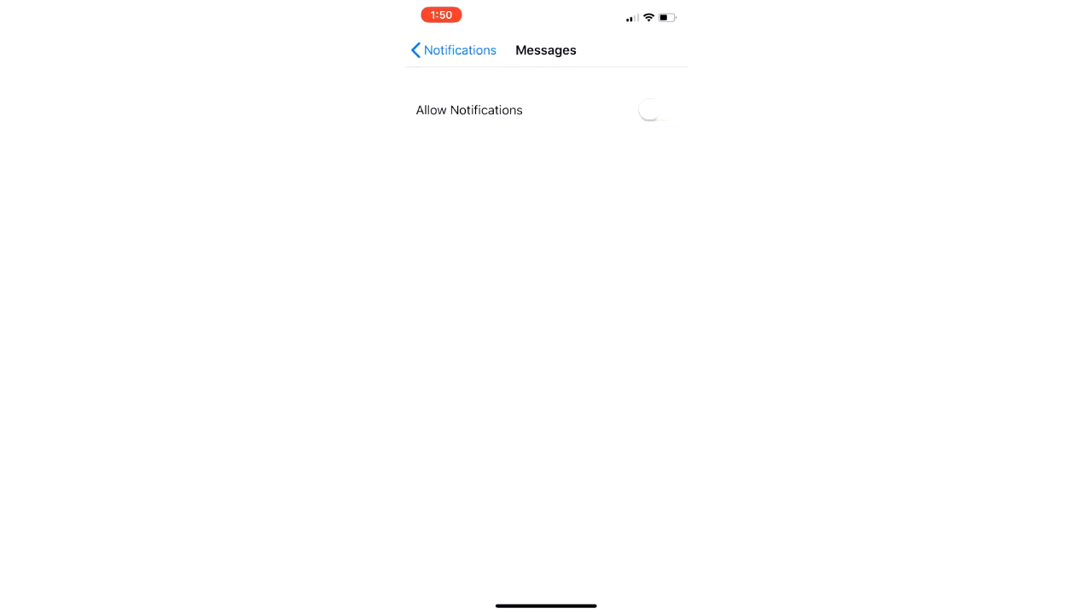
pyautogui.click(656, 99)
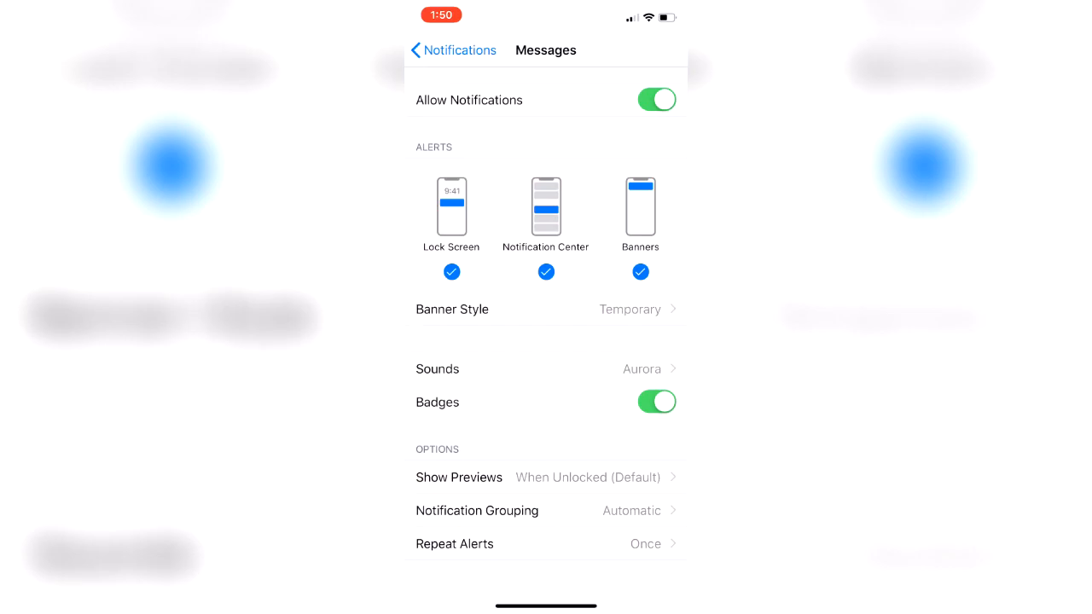
pyautogui.click(459, 477)
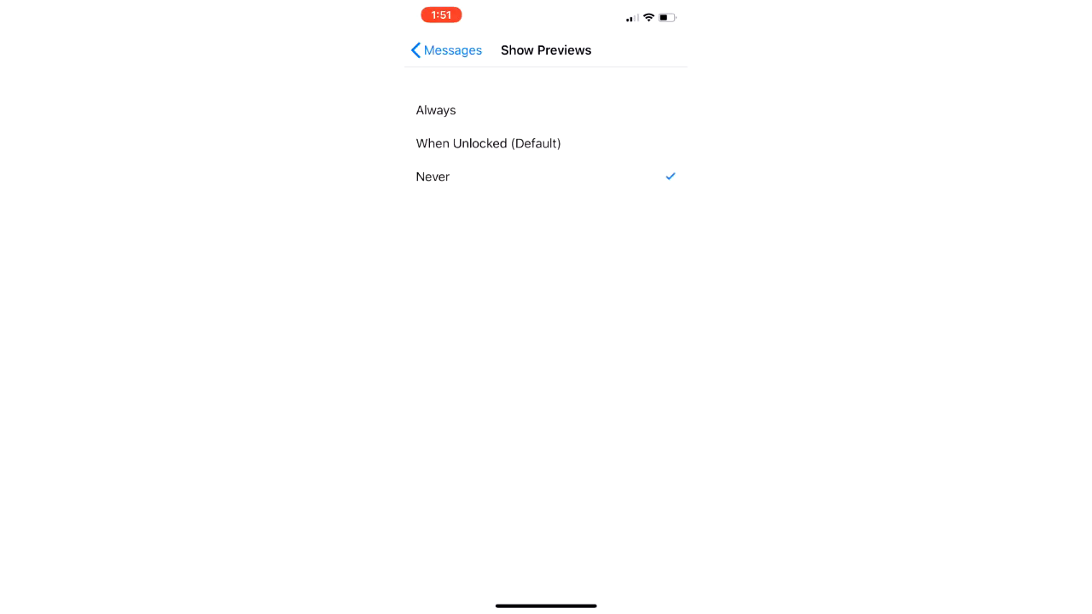
pyautogui.click(446, 50)
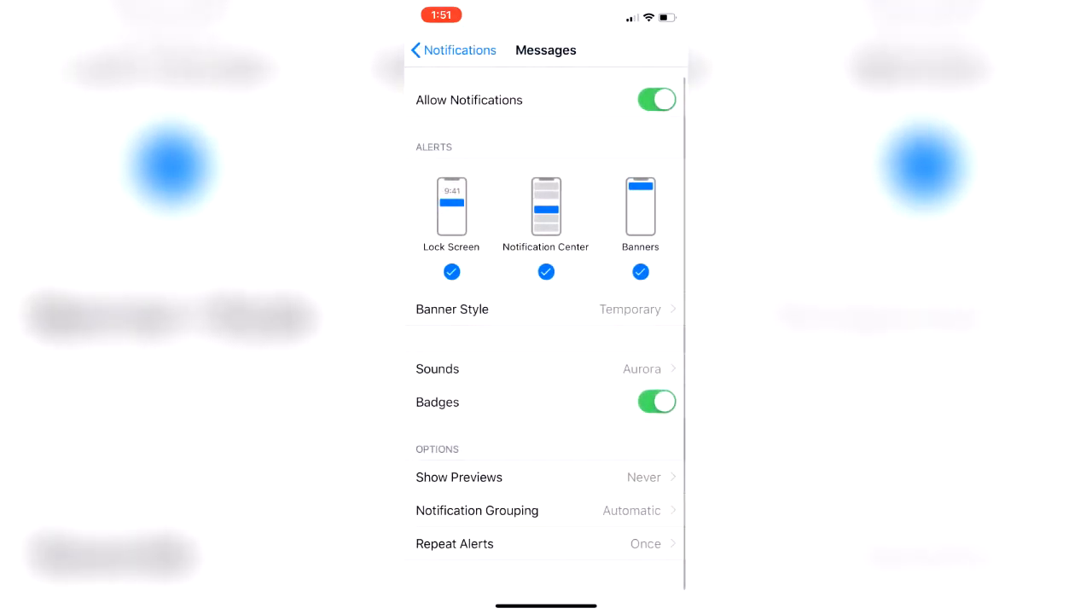